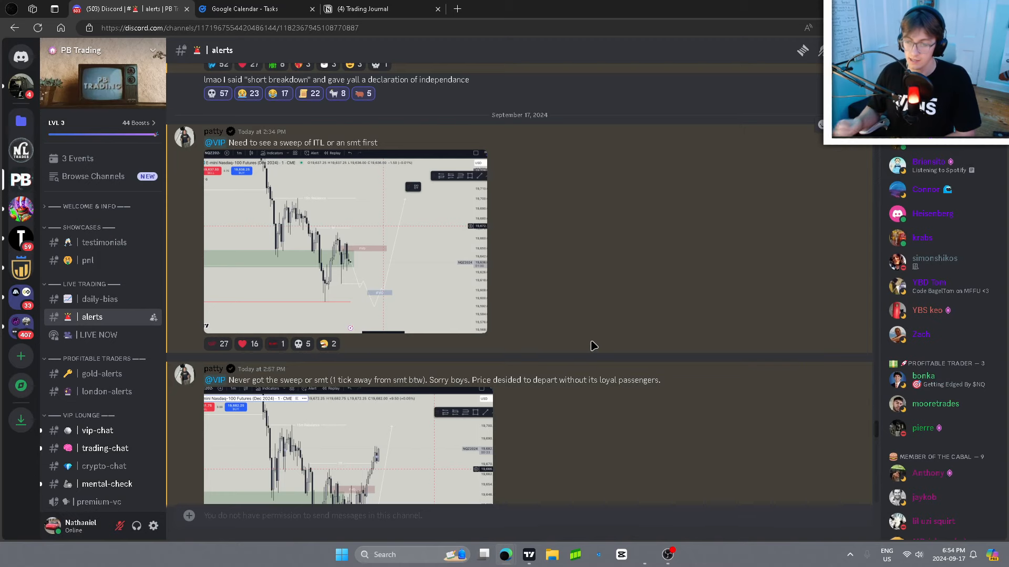
pyautogui.moveTo(386, 270)
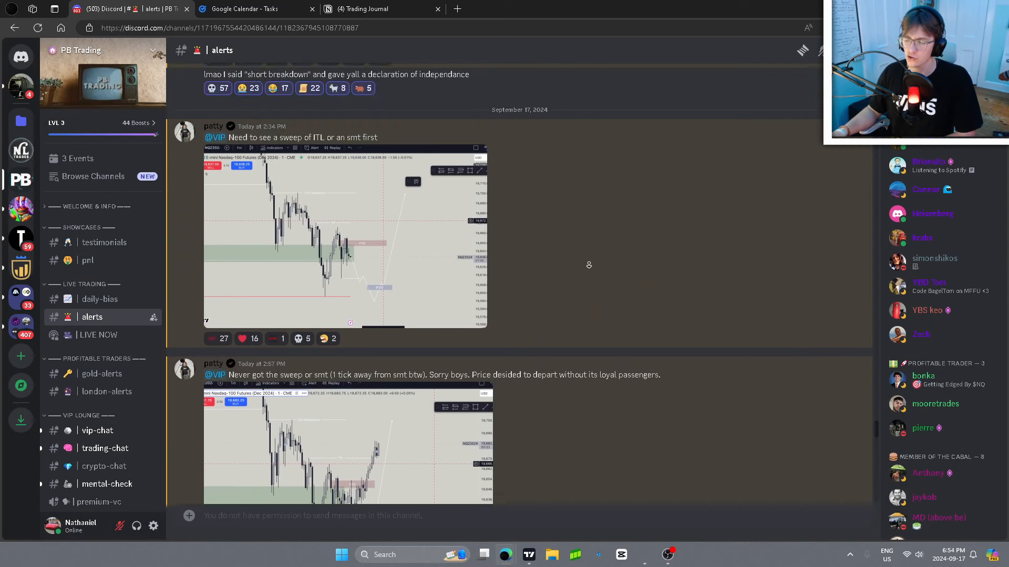
# Step: Scroll the #alerts trade charts, close the enlarged chart, and switch to #pnl
pyautogui.scroll(-3)
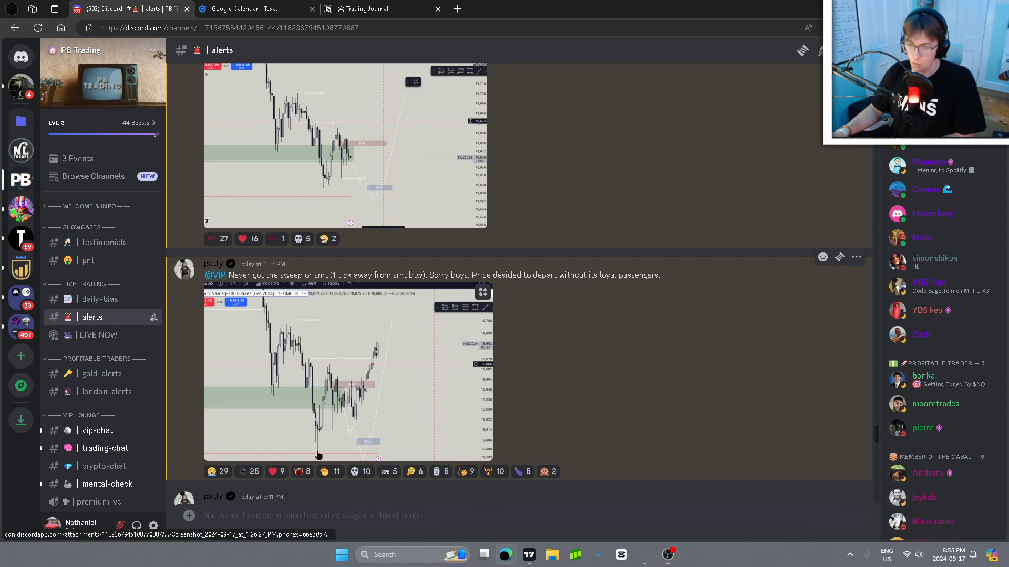
pyautogui.scroll(-3)
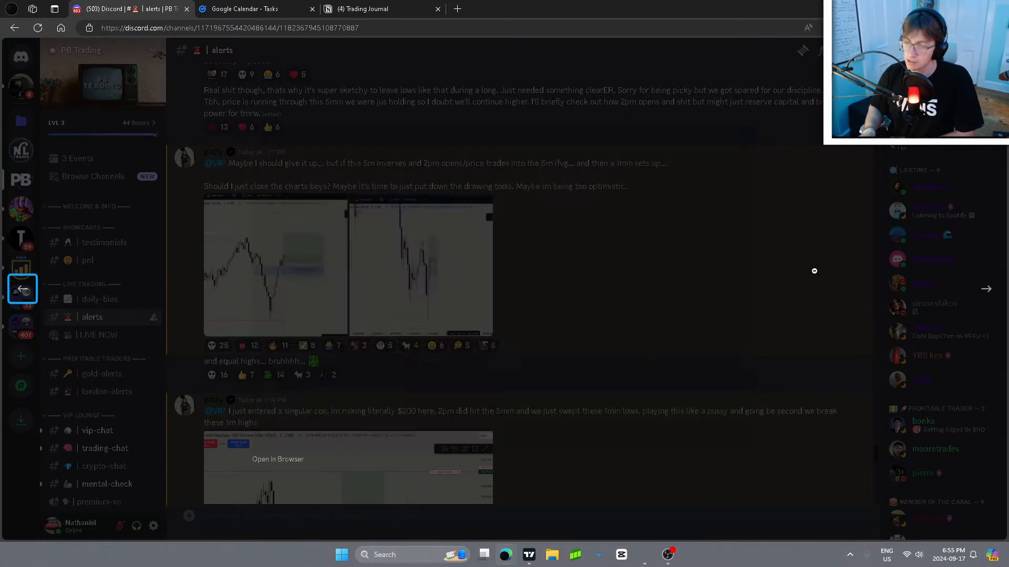
pyautogui.click(276, 267)
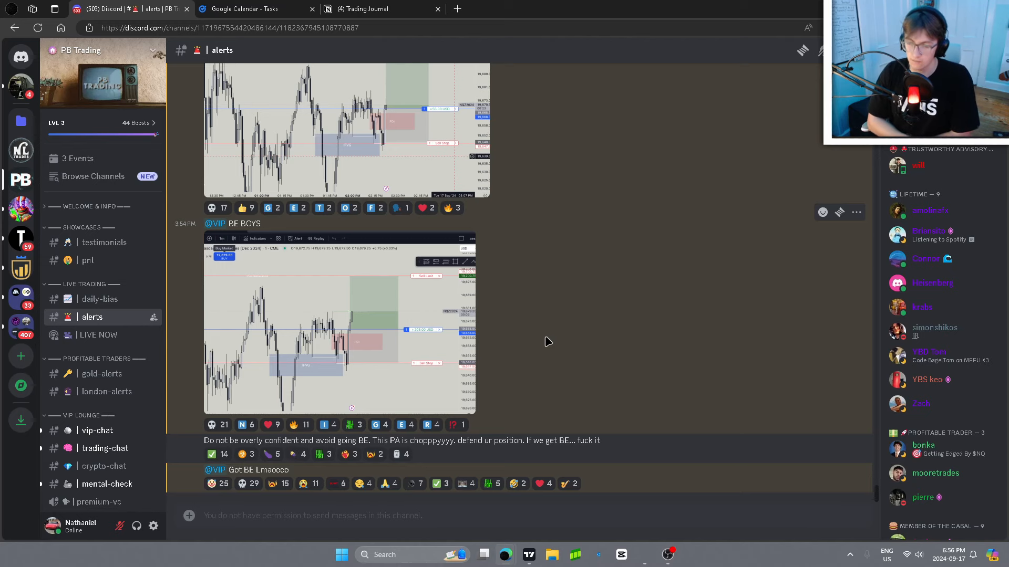
pyautogui.click(87, 260)
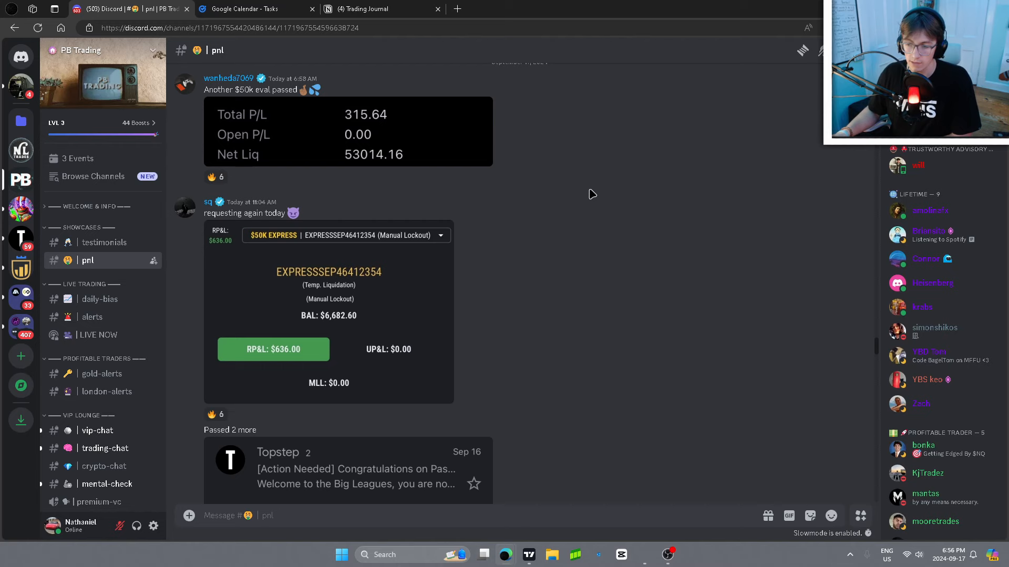
# Step: Scroll through members' P&L posts in #pnl and enlarge the monthly trading-calendar screenshot
pyautogui.scroll(-3)
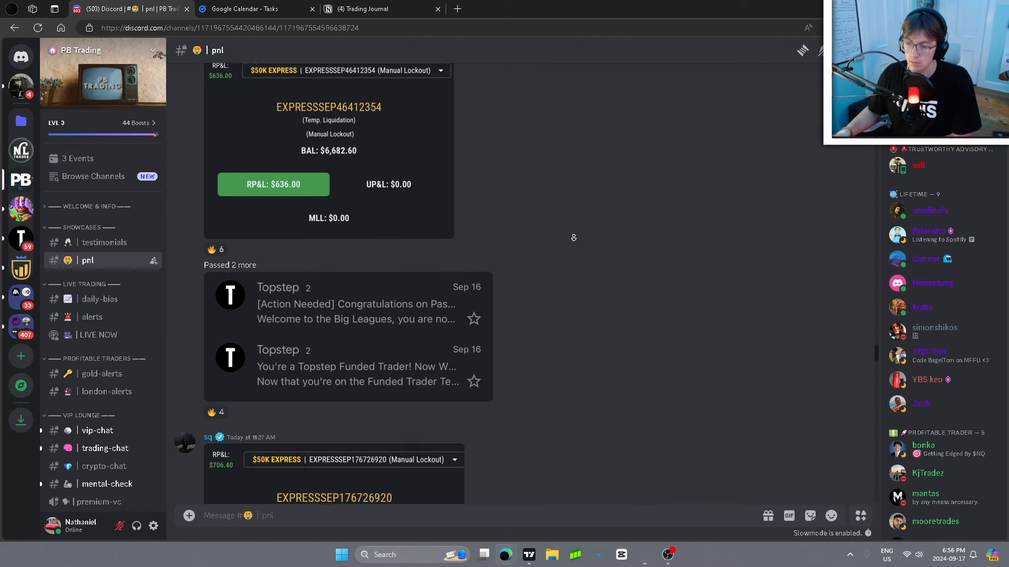
pyautogui.scroll(-3)
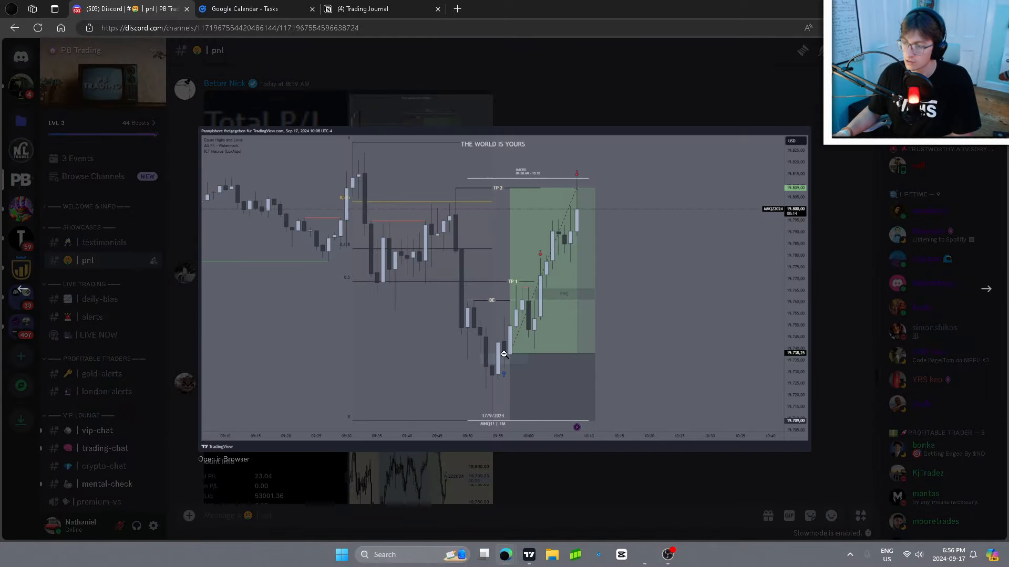
pyautogui.moveTo(523, 350)
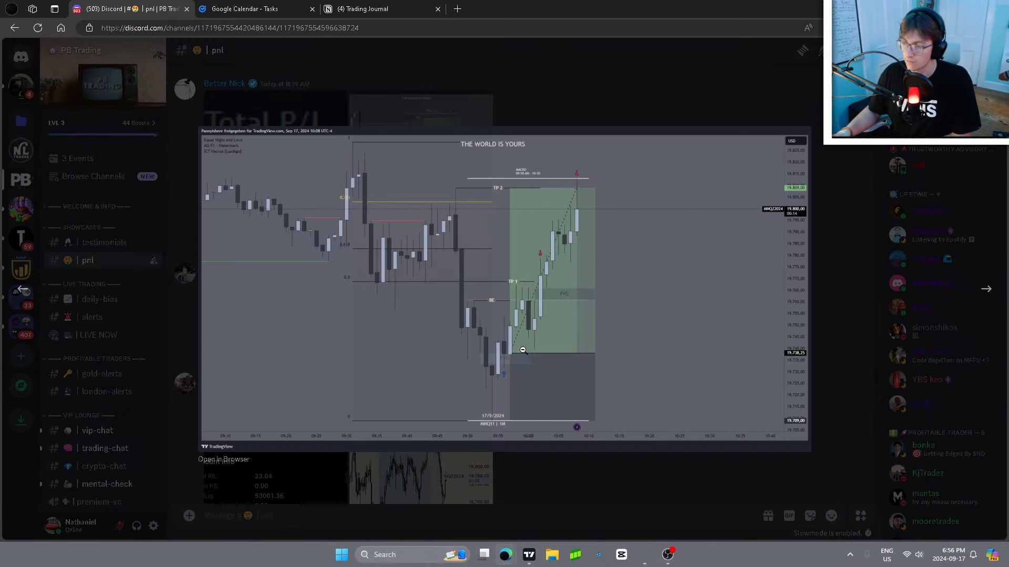
pyautogui.moveTo(545, 317)
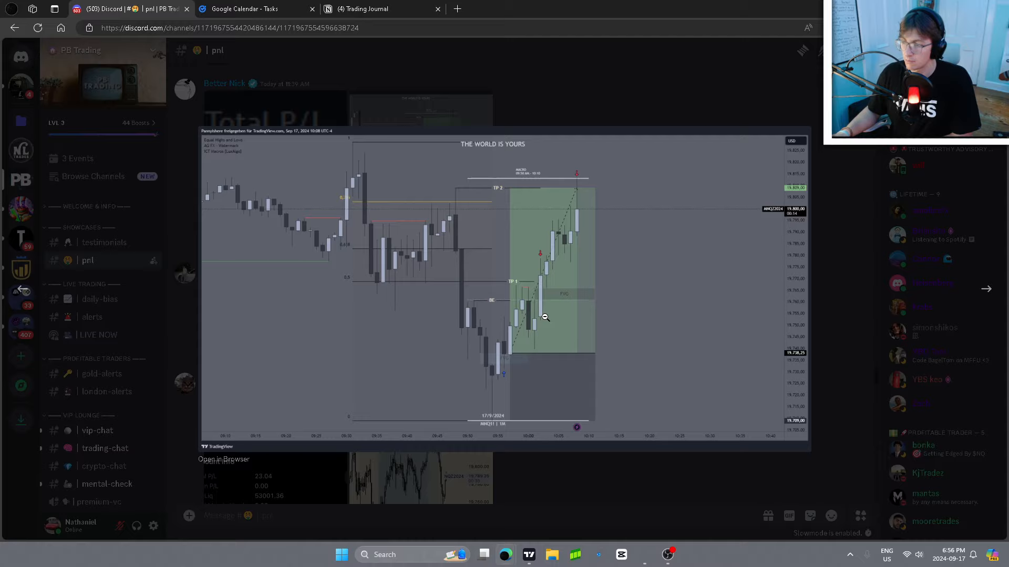
pyautogui.moveTo(675, 99)
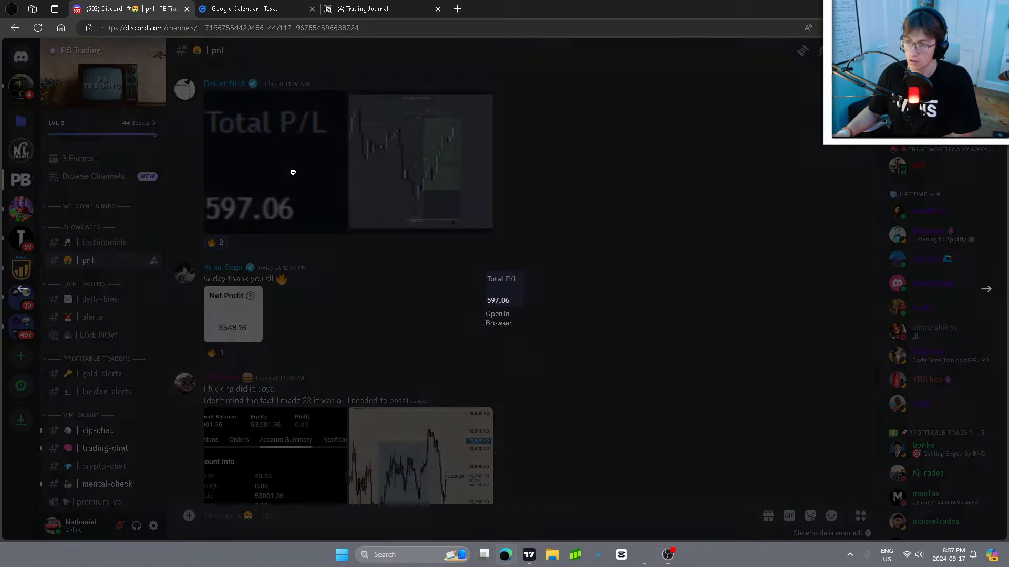
pyautogui.scroll(-3)
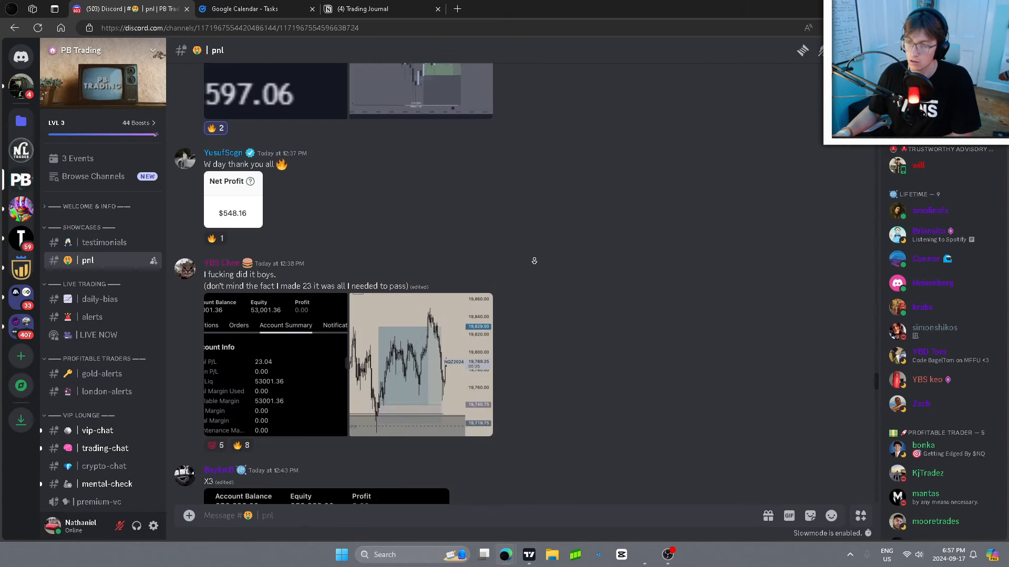
pyautogui.scroll(-3)
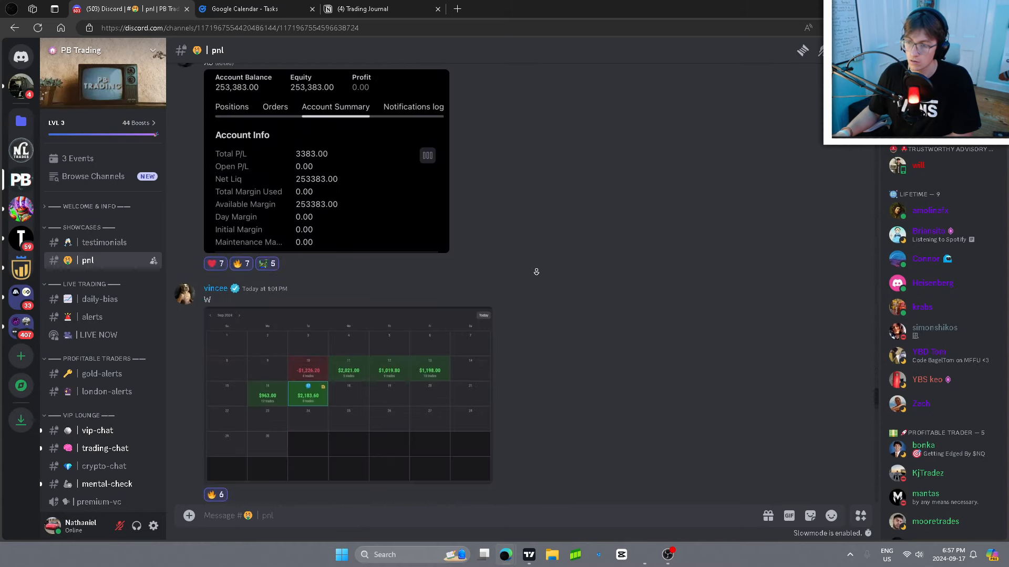
pyautogui.click(349, 394)
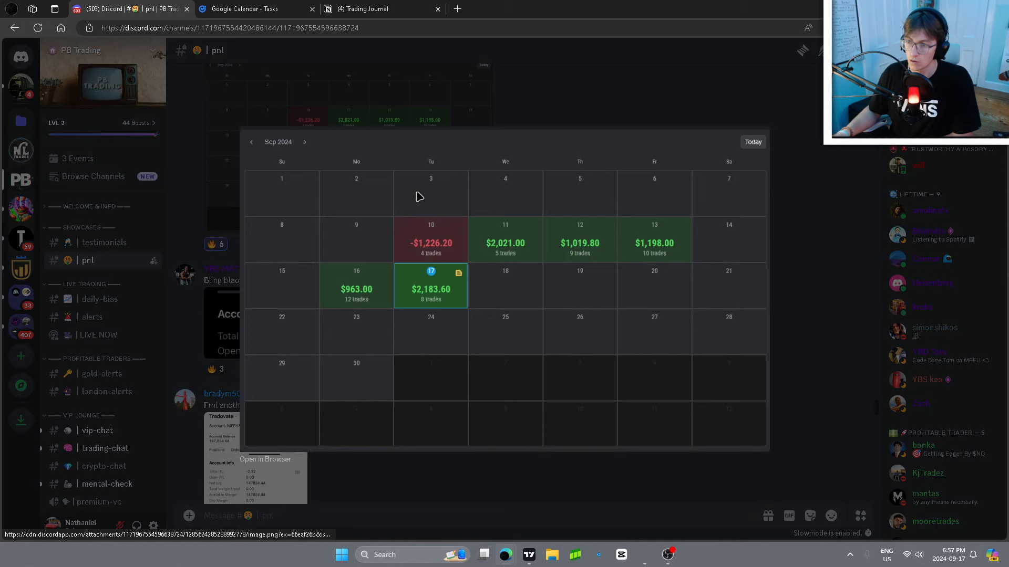
pyautogui.moveTo(401, 241)
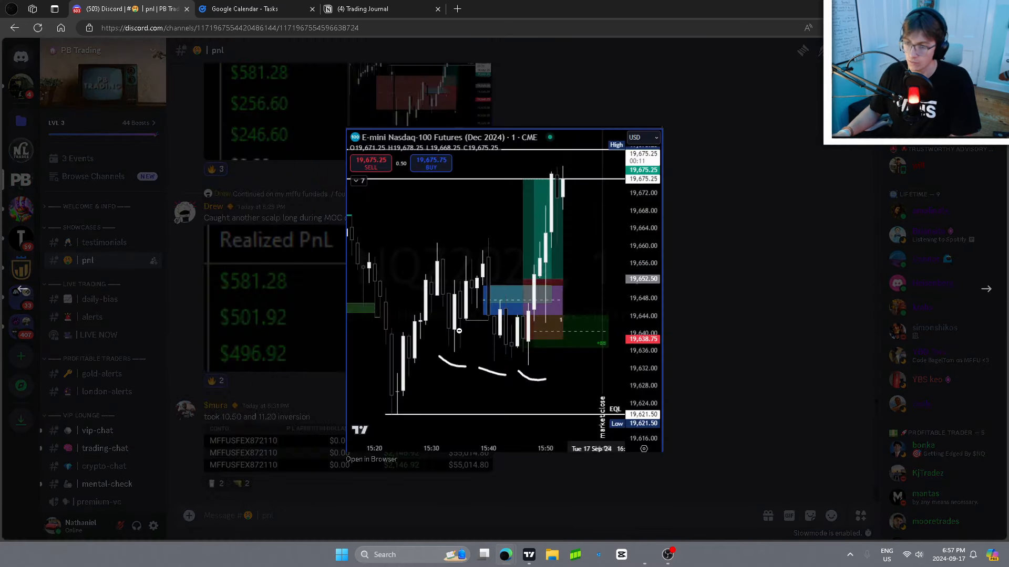
pyautogui.moveTo(415, 393)
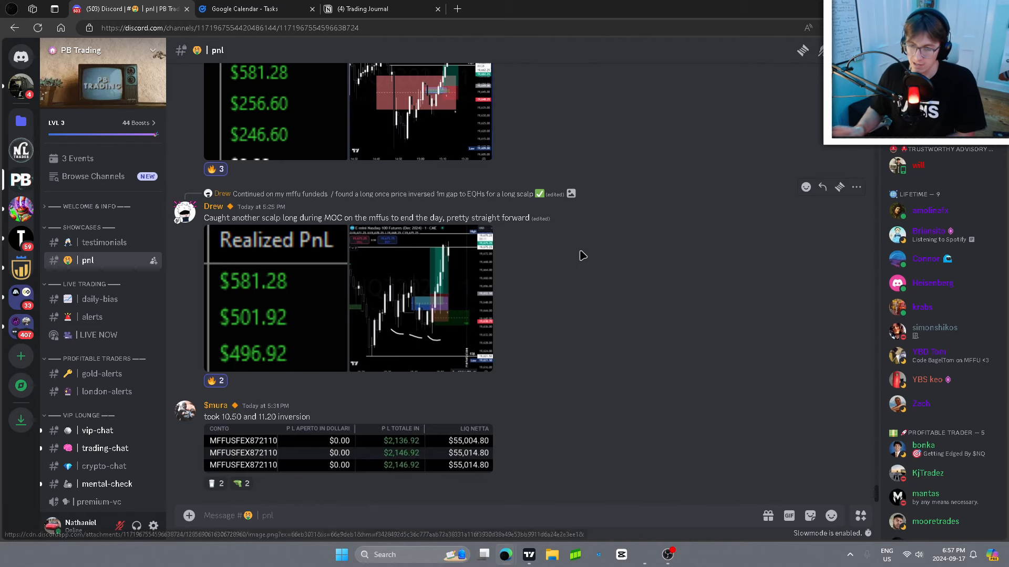
pyautogui.moveTo(361, 309)
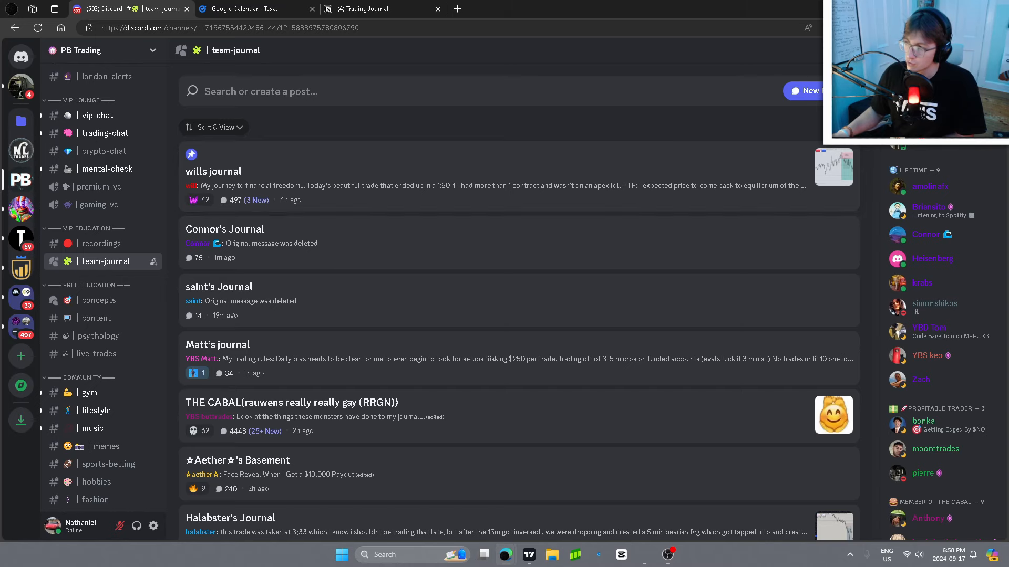
pyautogui.scroll(-3)
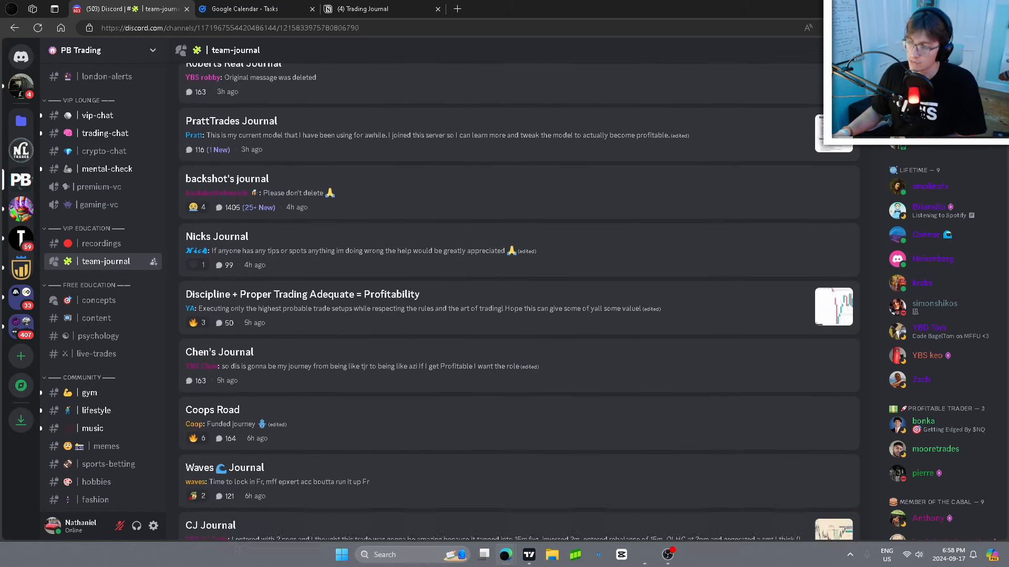
pyautogui.scroll(-3)
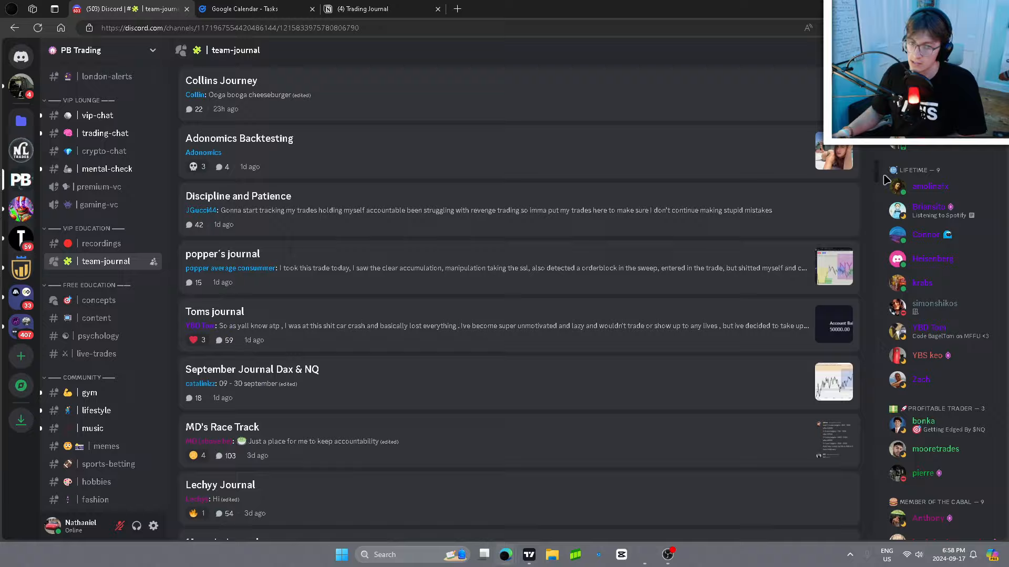
pyautogui.scroll(-3)
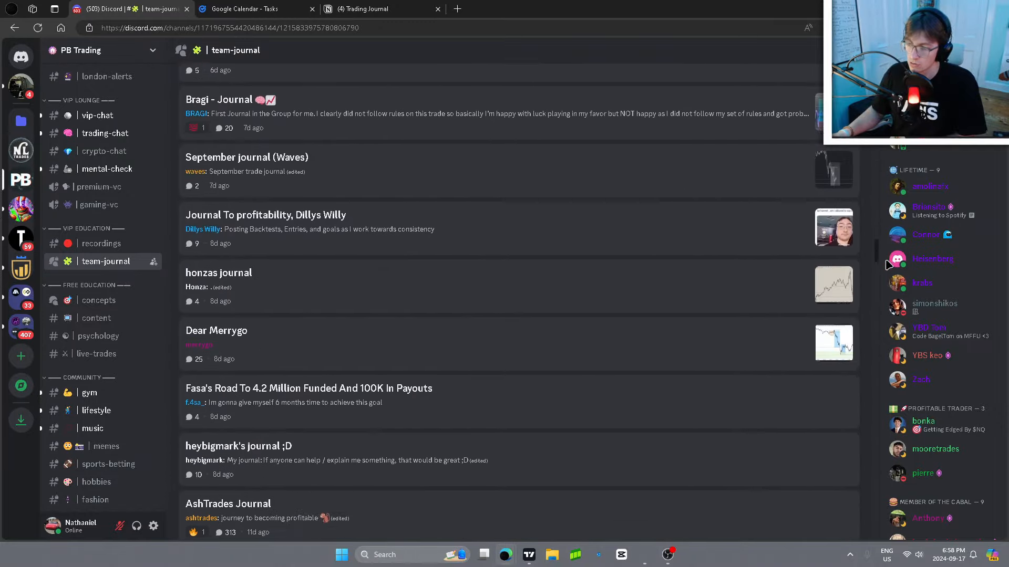
pyautogui.scroll(-3)
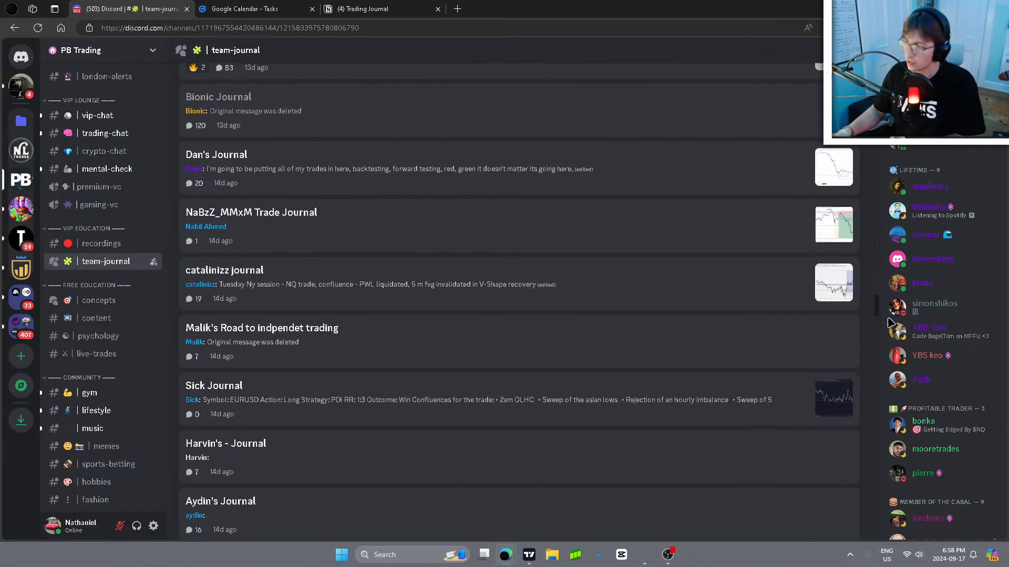
pyautogui.scroll(-3)
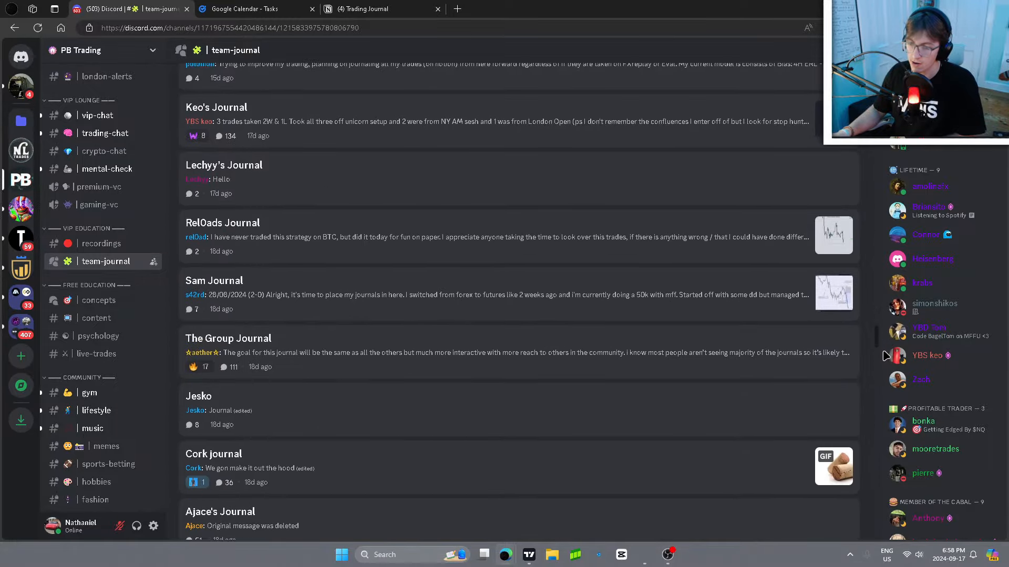
pyautogui.scroll(-3)
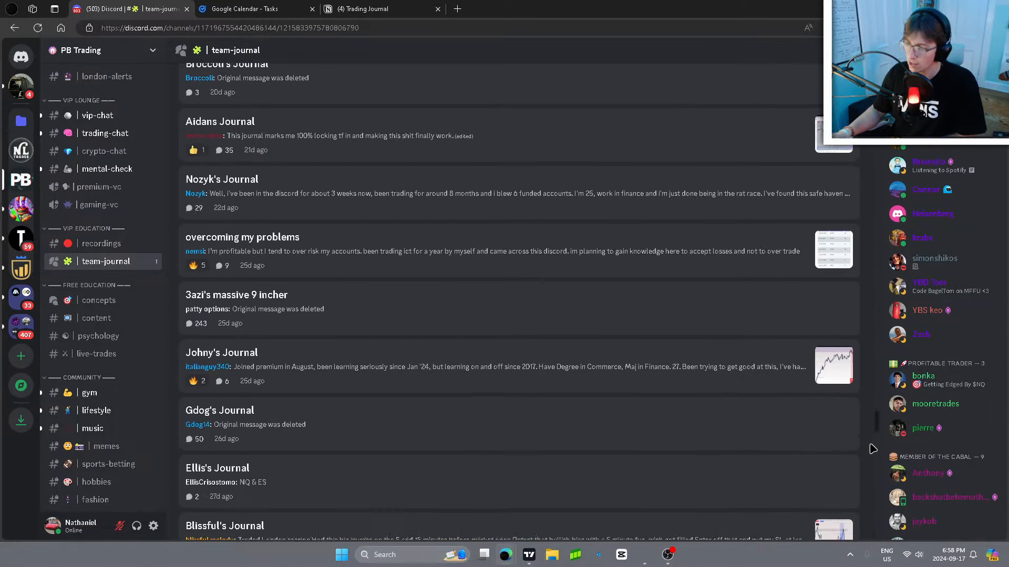